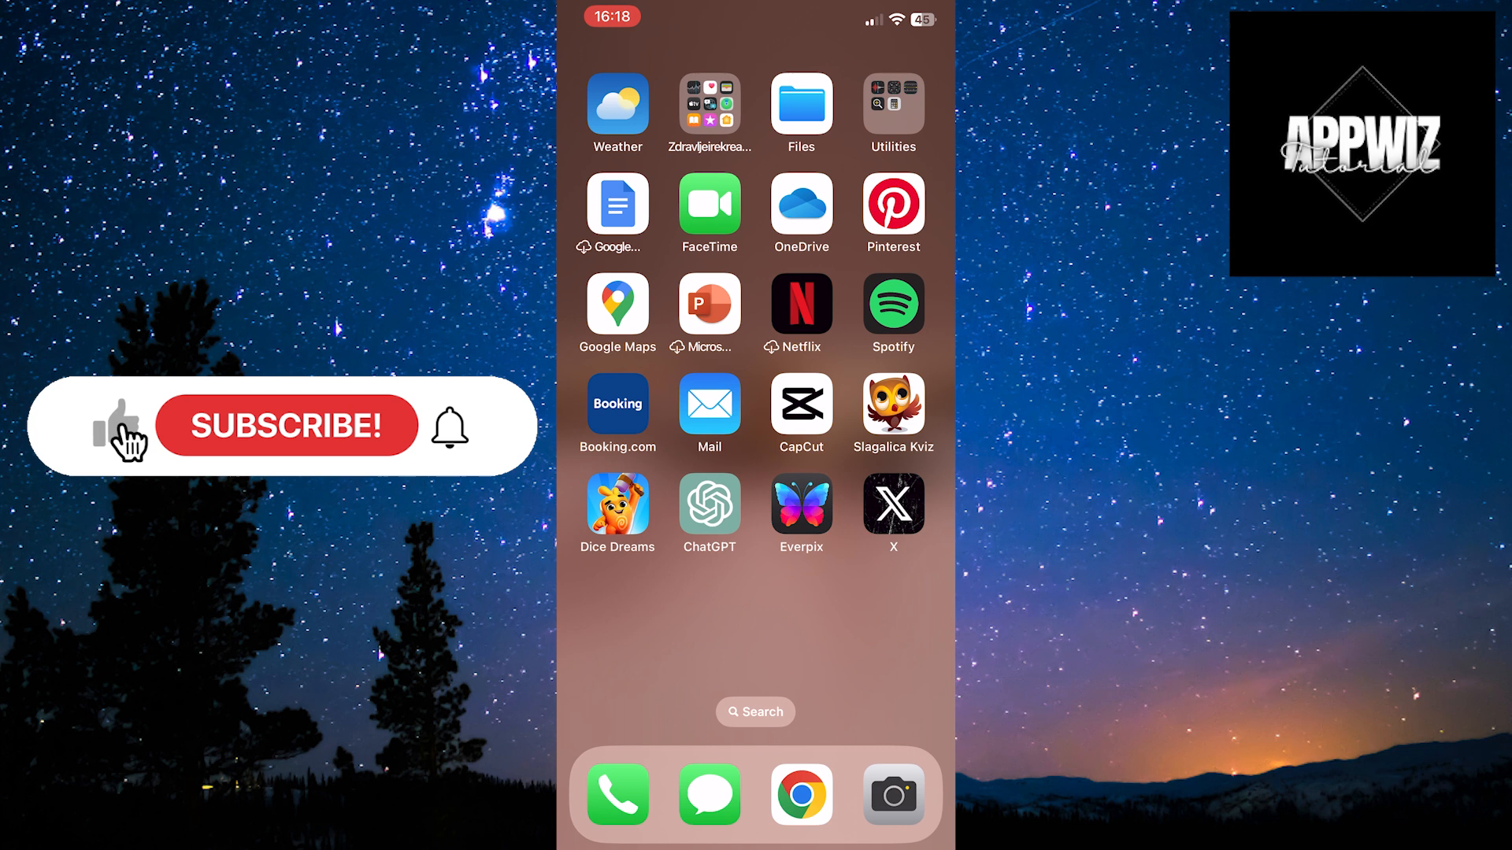
- Launch X and scroll the For you feed to the Tennis TV Djokovic video post
{"action": "left_click", "coordinate": [285, 426]}
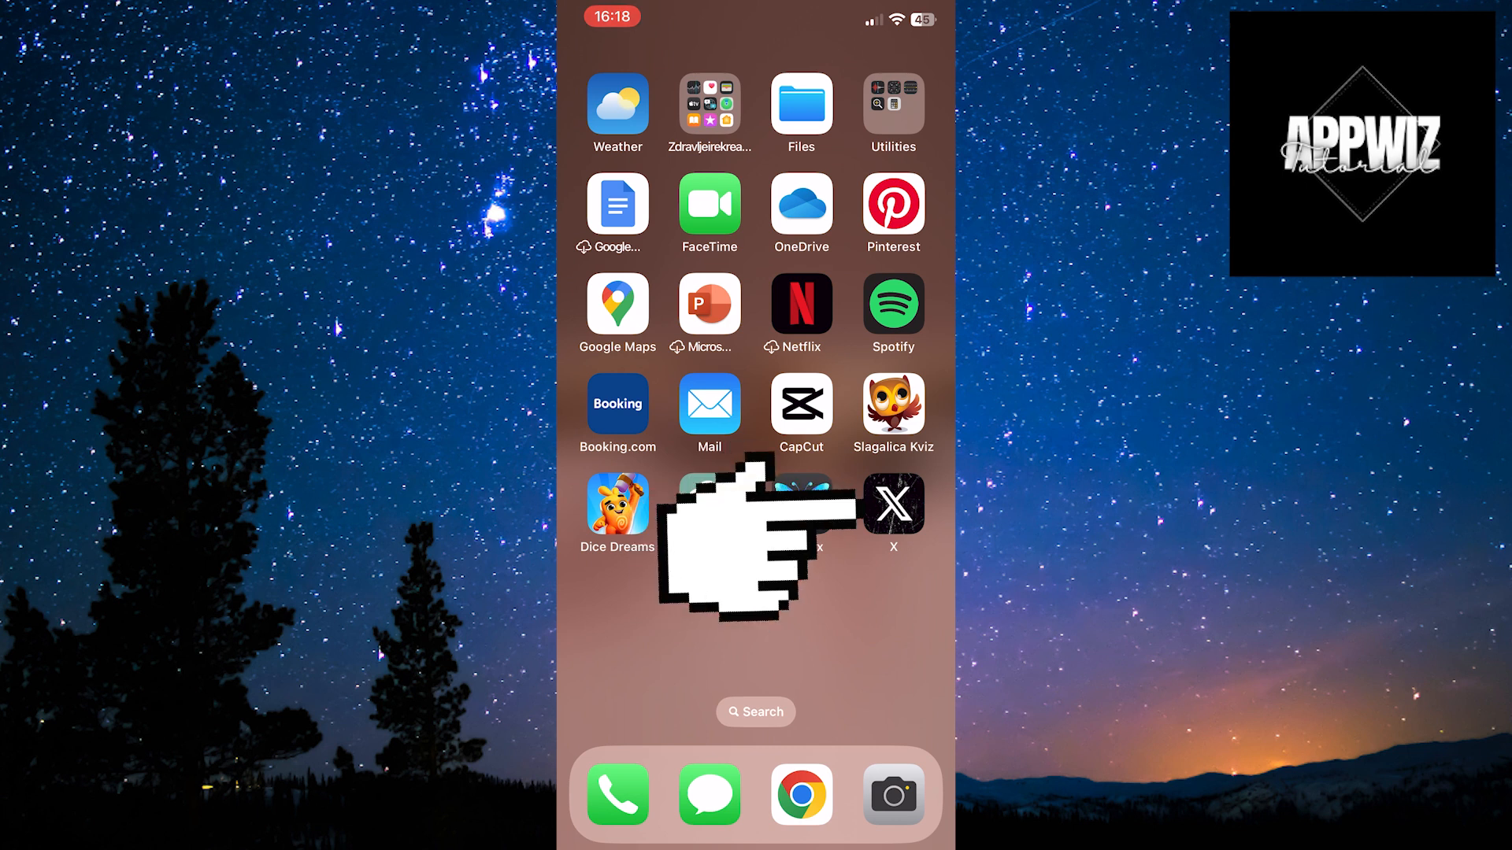
{"action": "left_click", "coordinate": [890, 501]}
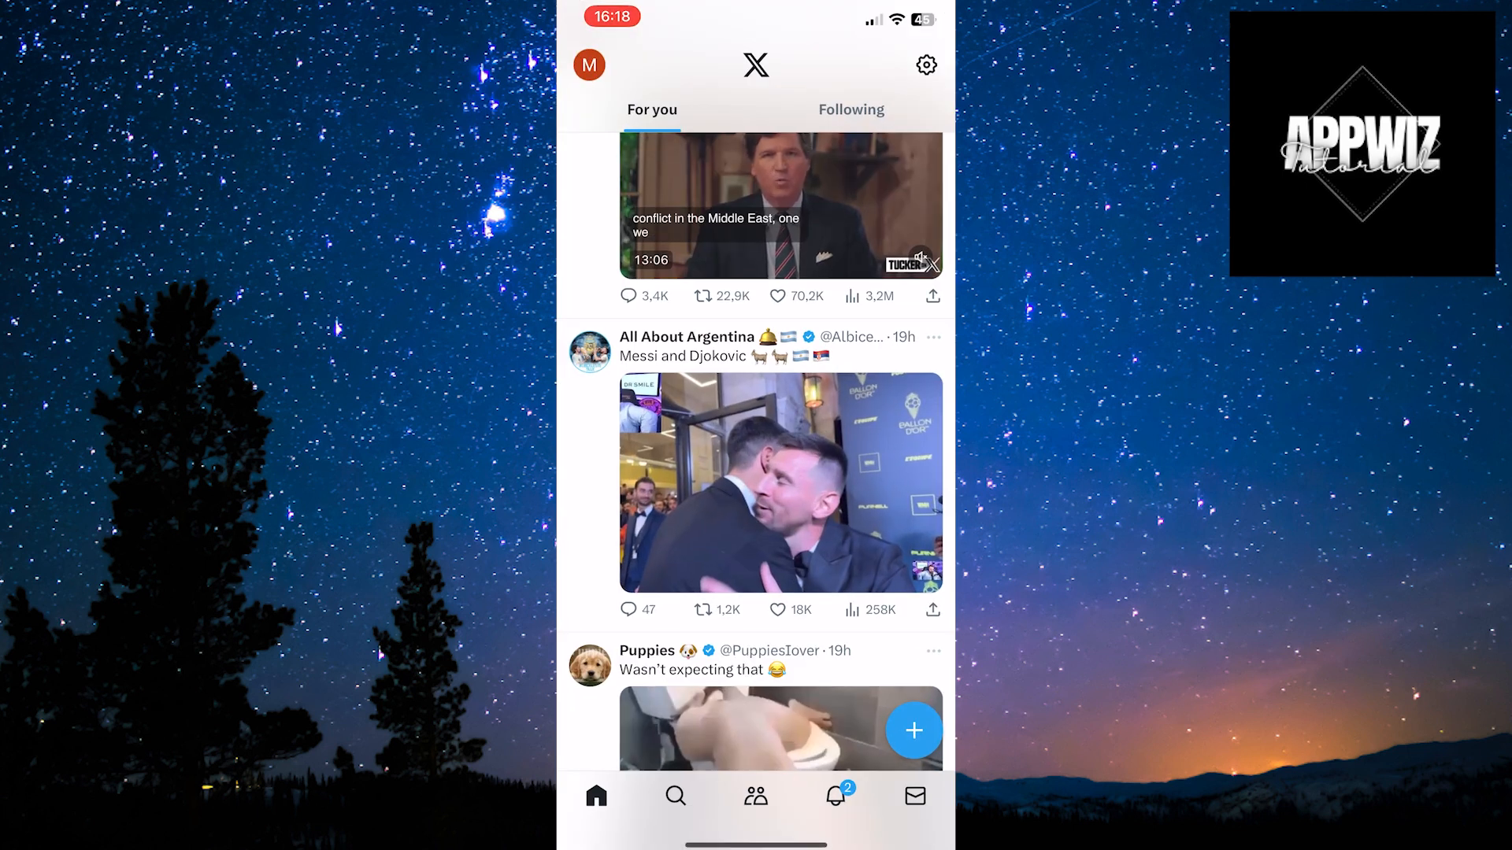
{"action": "scroll", "scroll_direction": "up", "scroll_amount": 3}
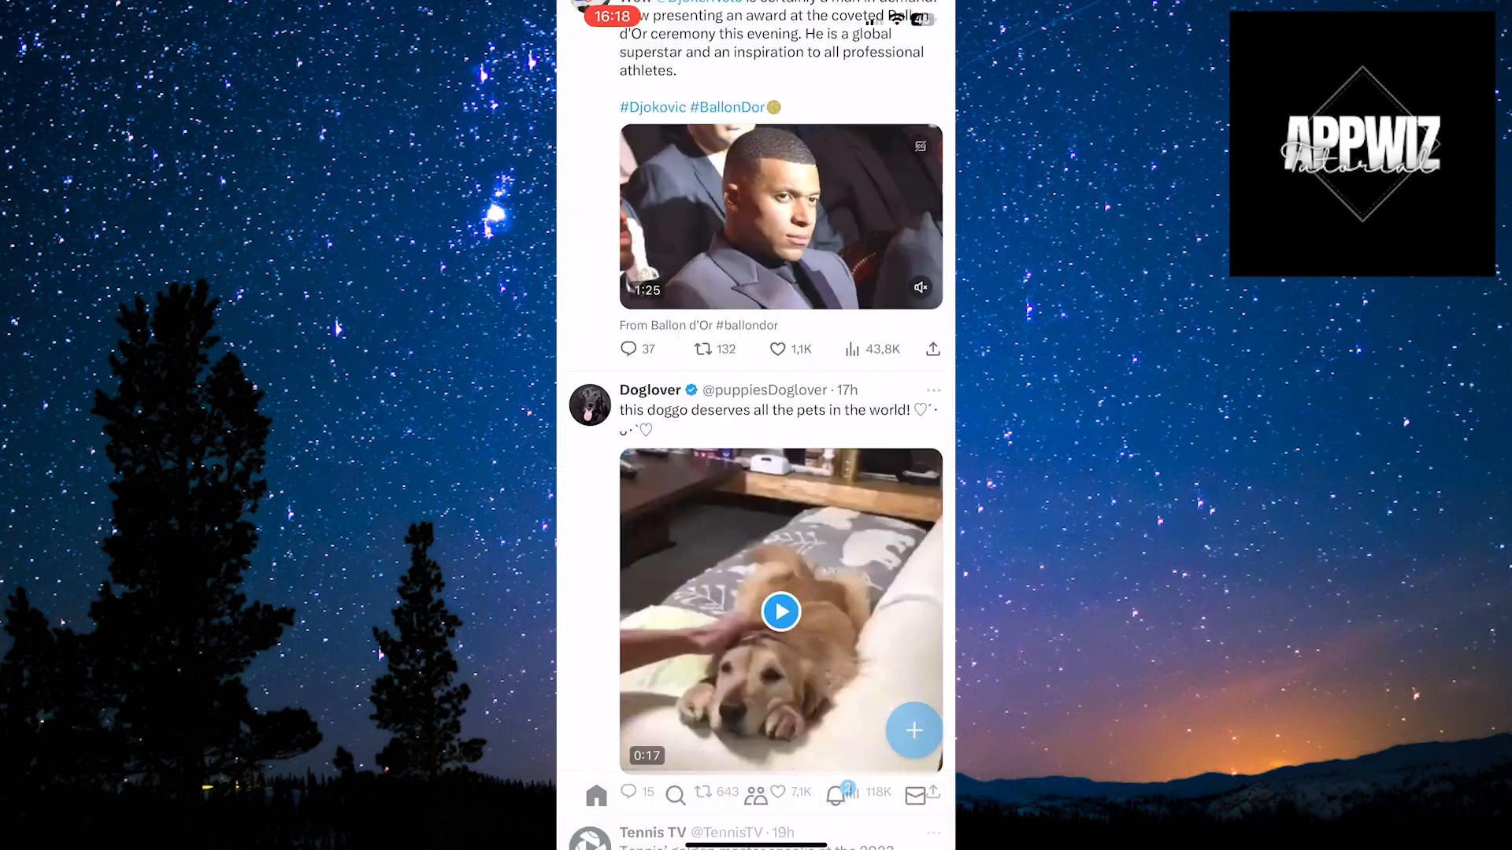
{"action": "scroll", "scroll_direction": "up", "scroll_amount": 3}
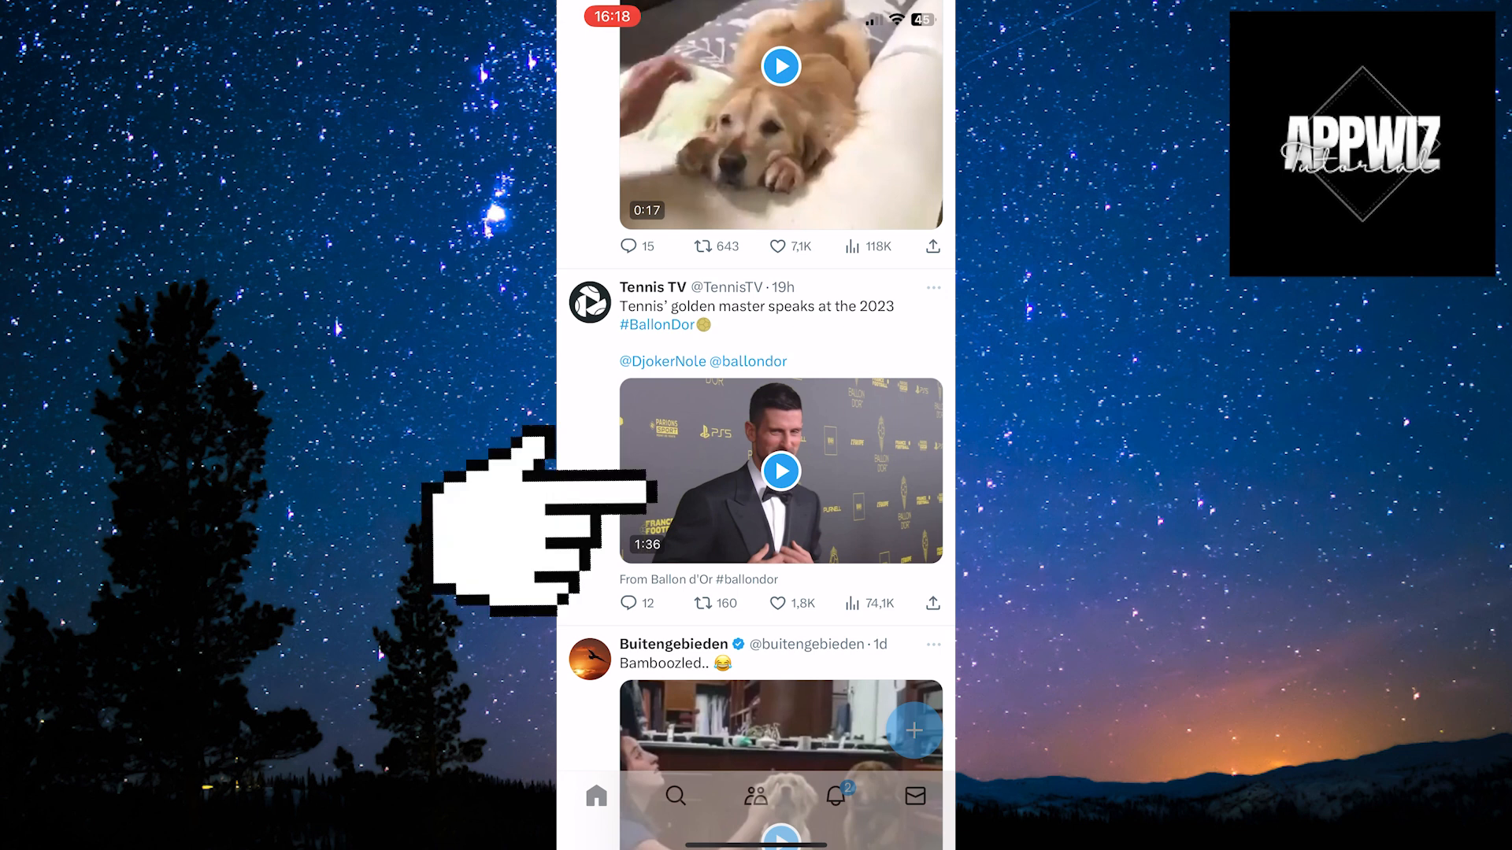
- Open the Tennis TV Djokovic video full-screen and copy the post's link from share options
{"action": "left_click", "coordinate": [781, 471]}
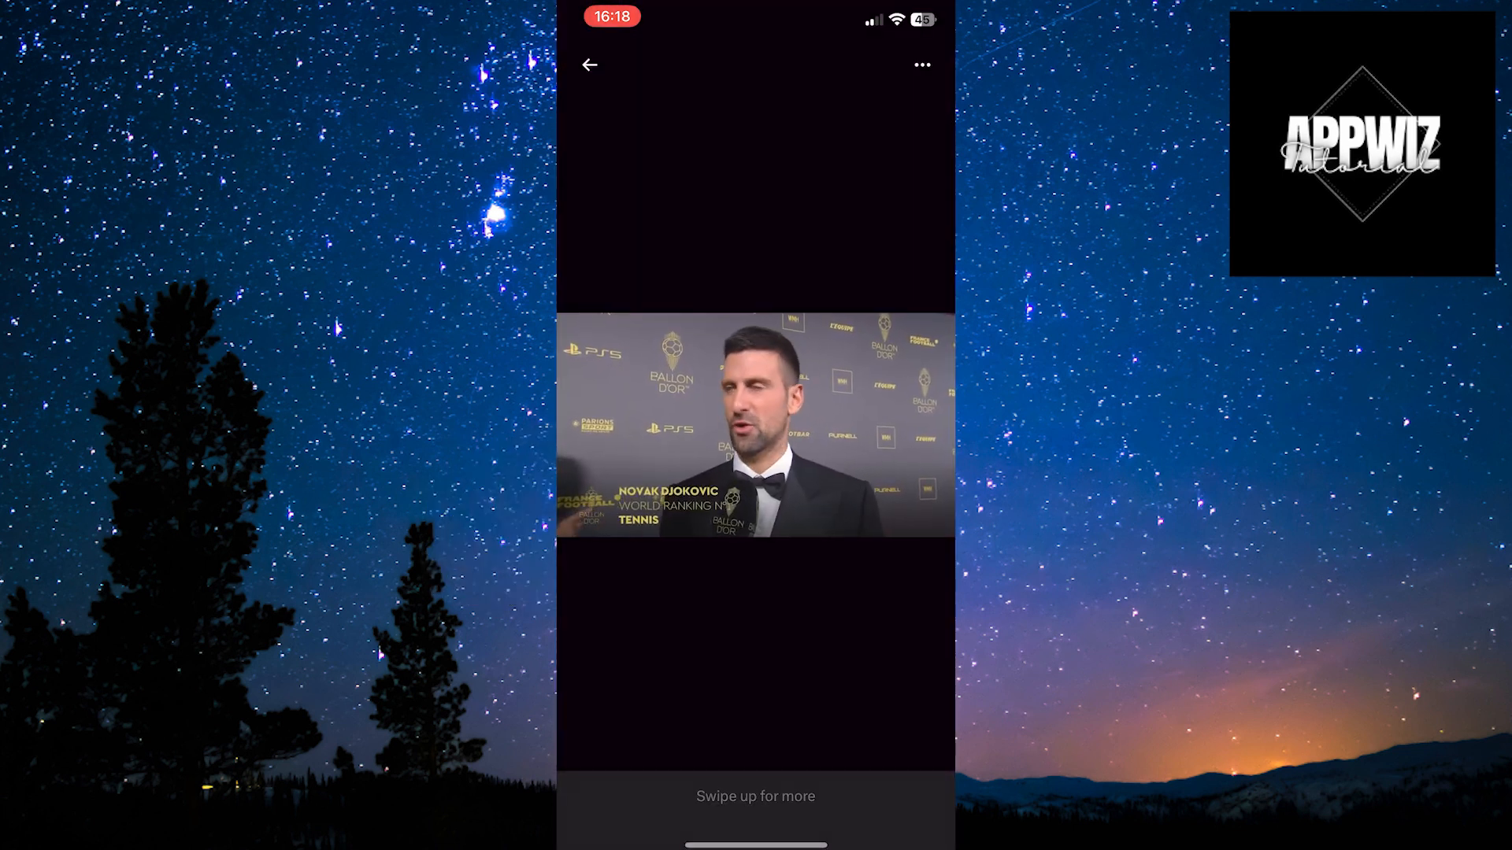
{"action": "left_click", "coordinate": [756, 429]}
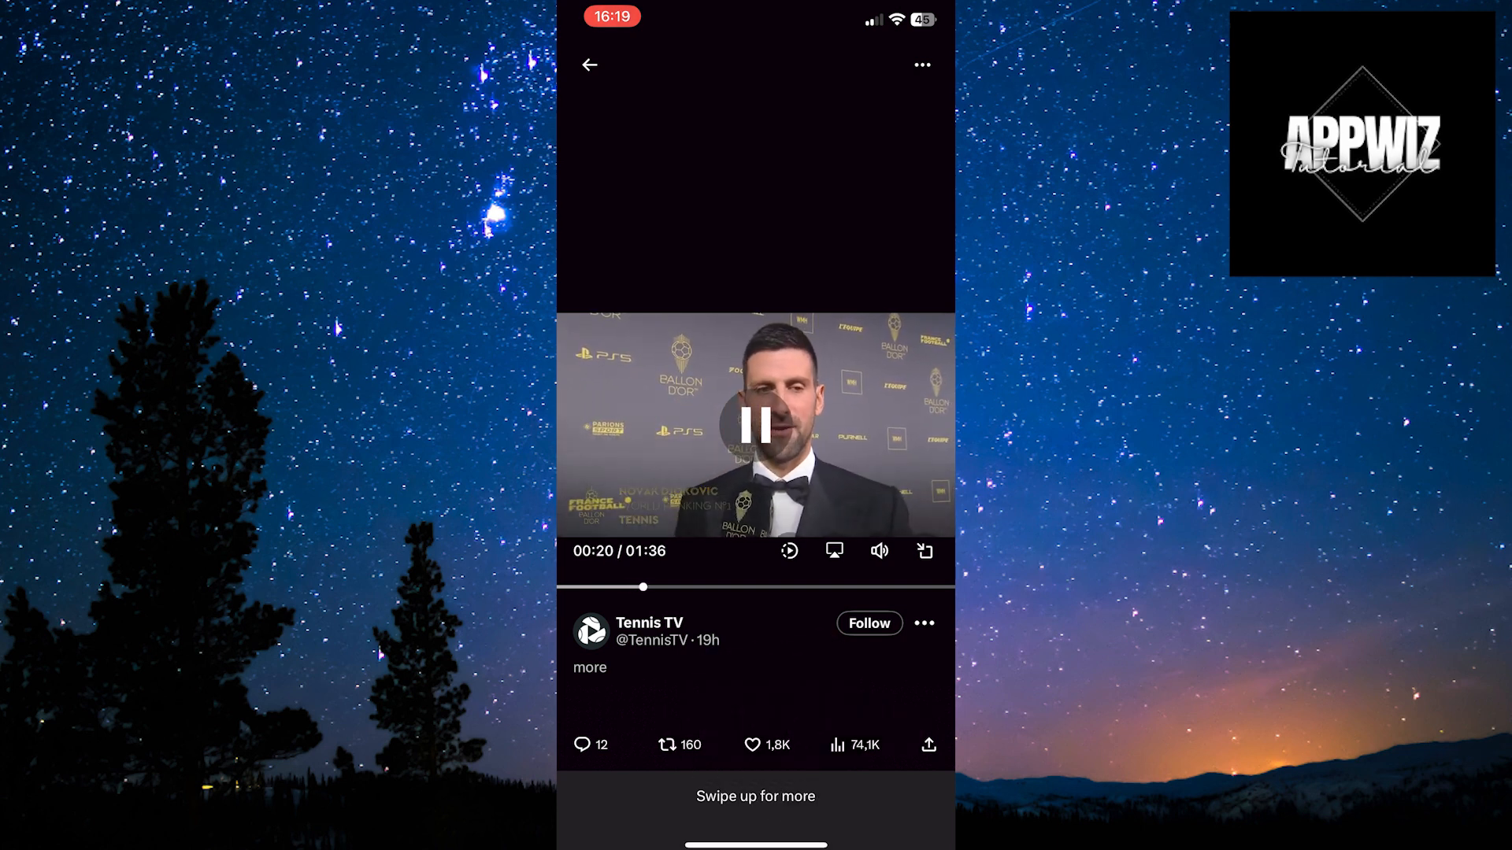
{"action": "left_click", "coordinate": [927, 744]}
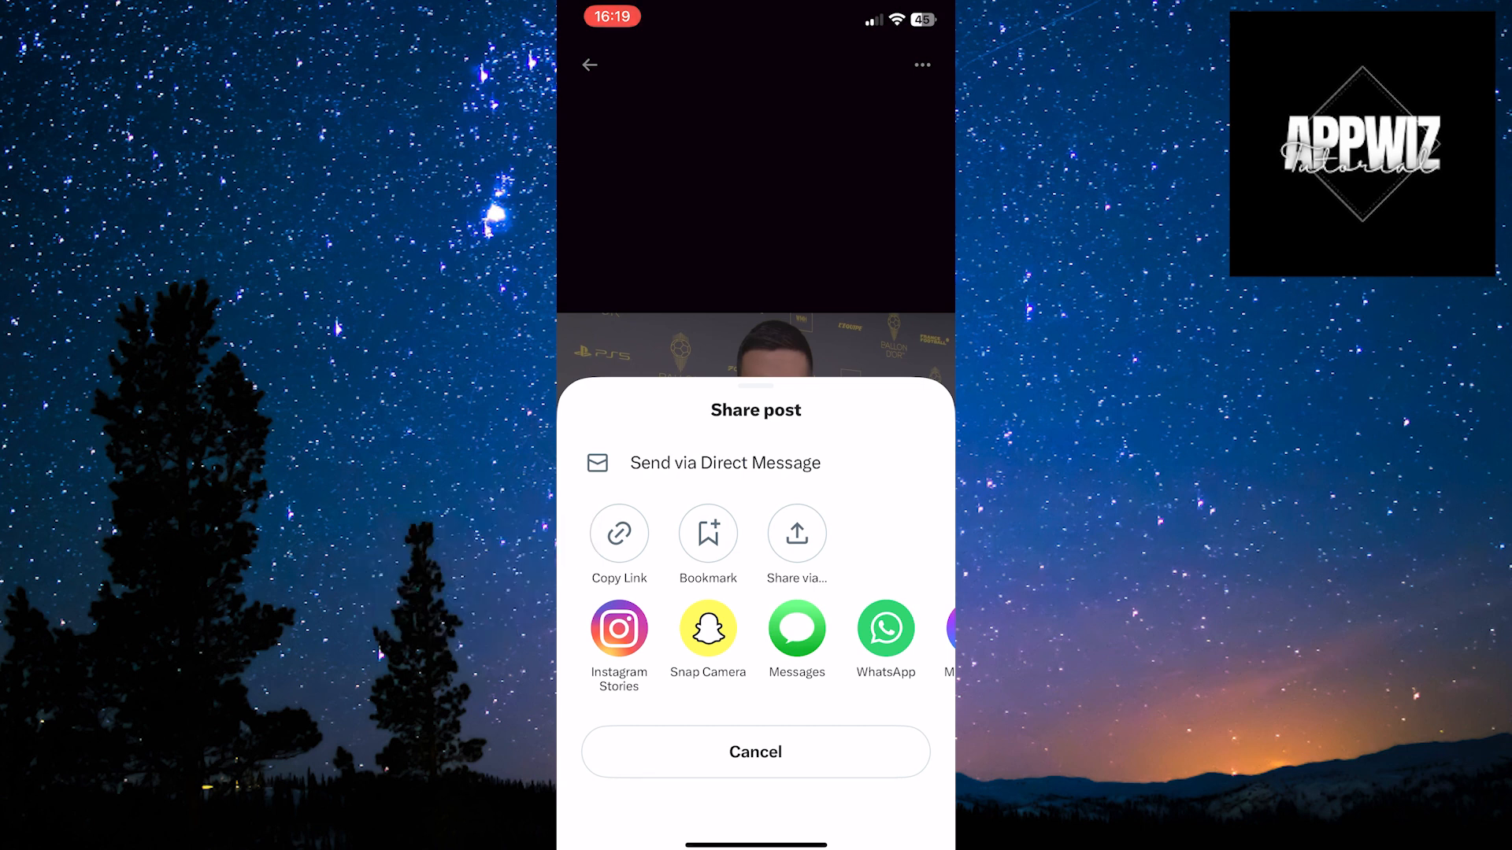
{"action": "left_click", "coordinate": [755, 752]}
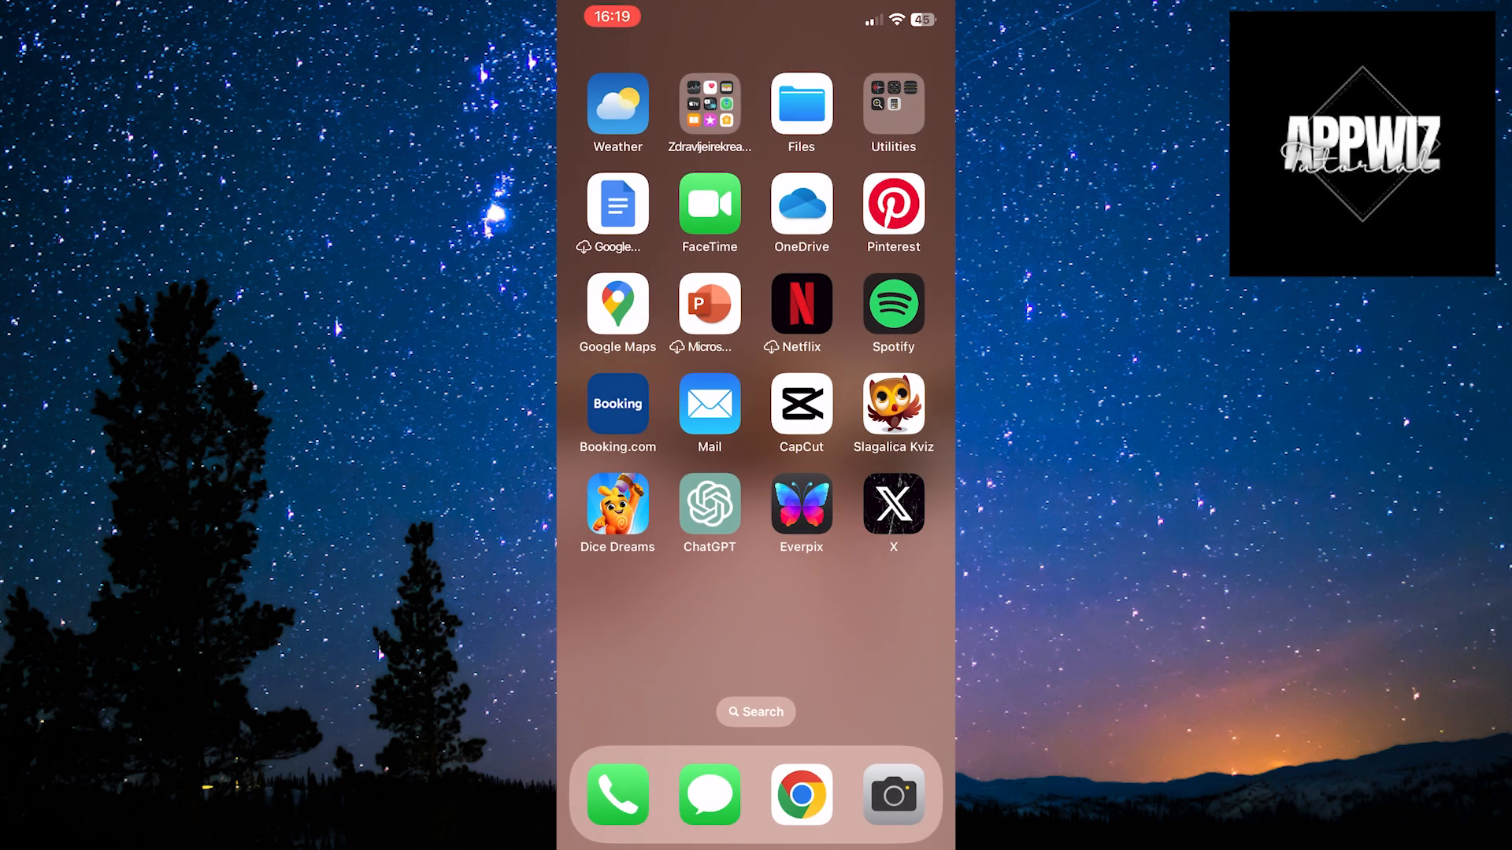
- Launch Safari, Google 'ssstwitter', and open the SSSTwitter downloader result
{"action": "scroll", "scroll_direction": "left", "scroll_amount": 3}
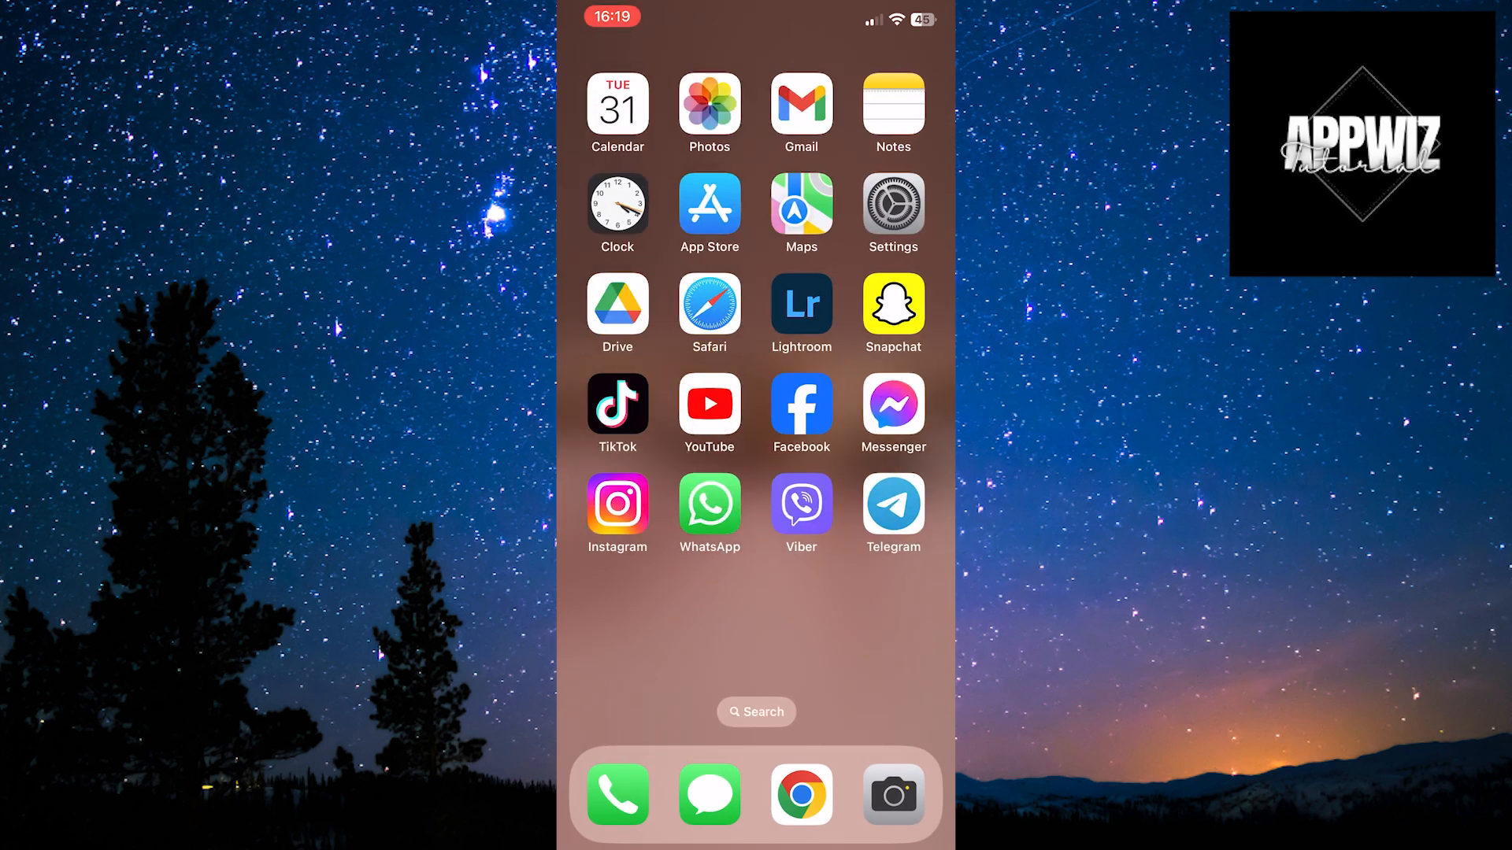
{"action": "left_click", "coordinate": [800, 793]}
{"action": "type", "text": "Ss"}
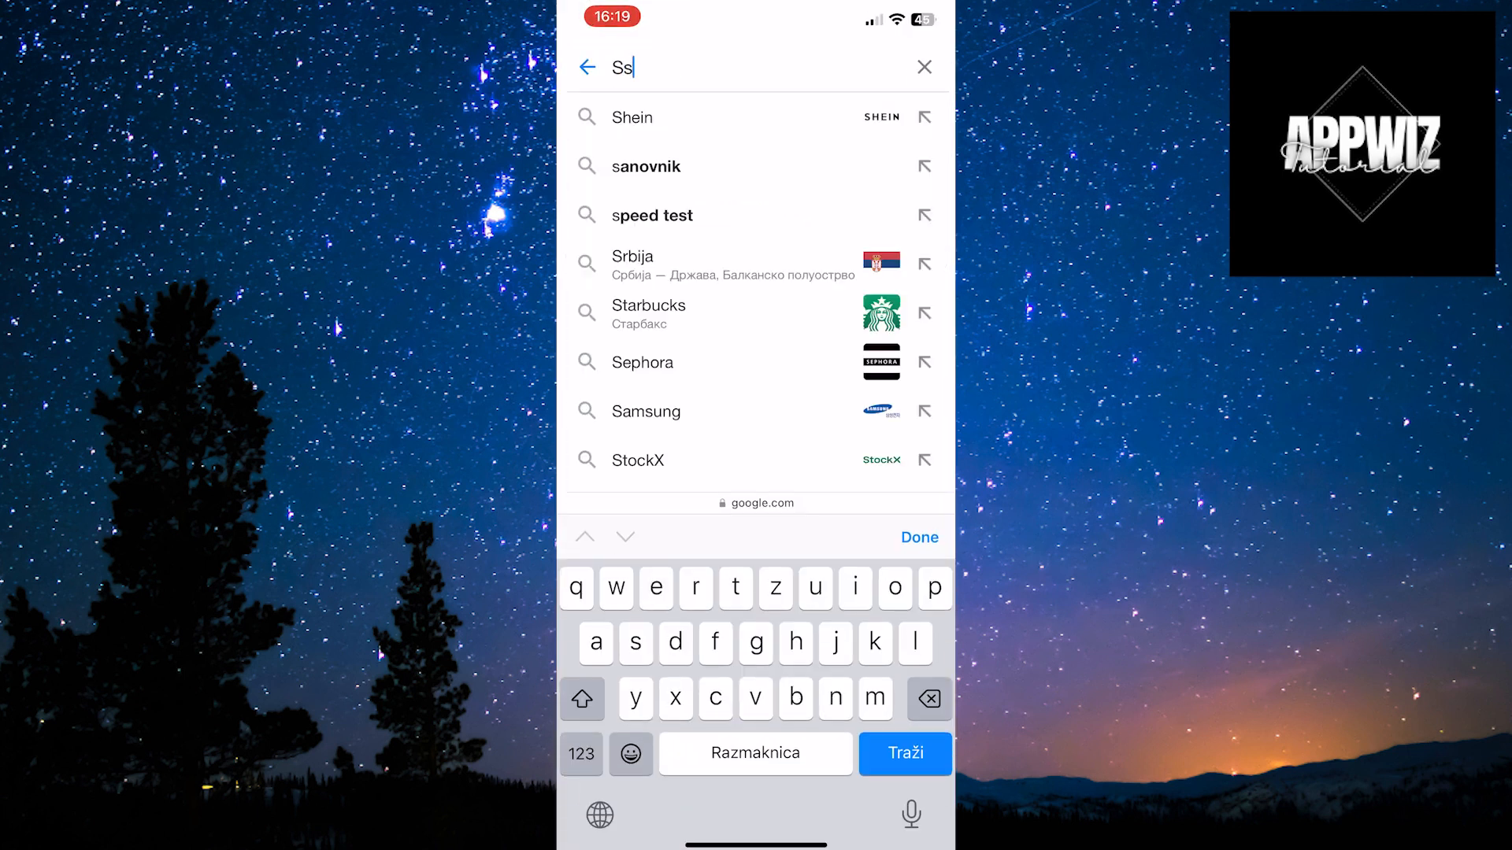
{"action": "left_click", "coordinate": [904, 754]}
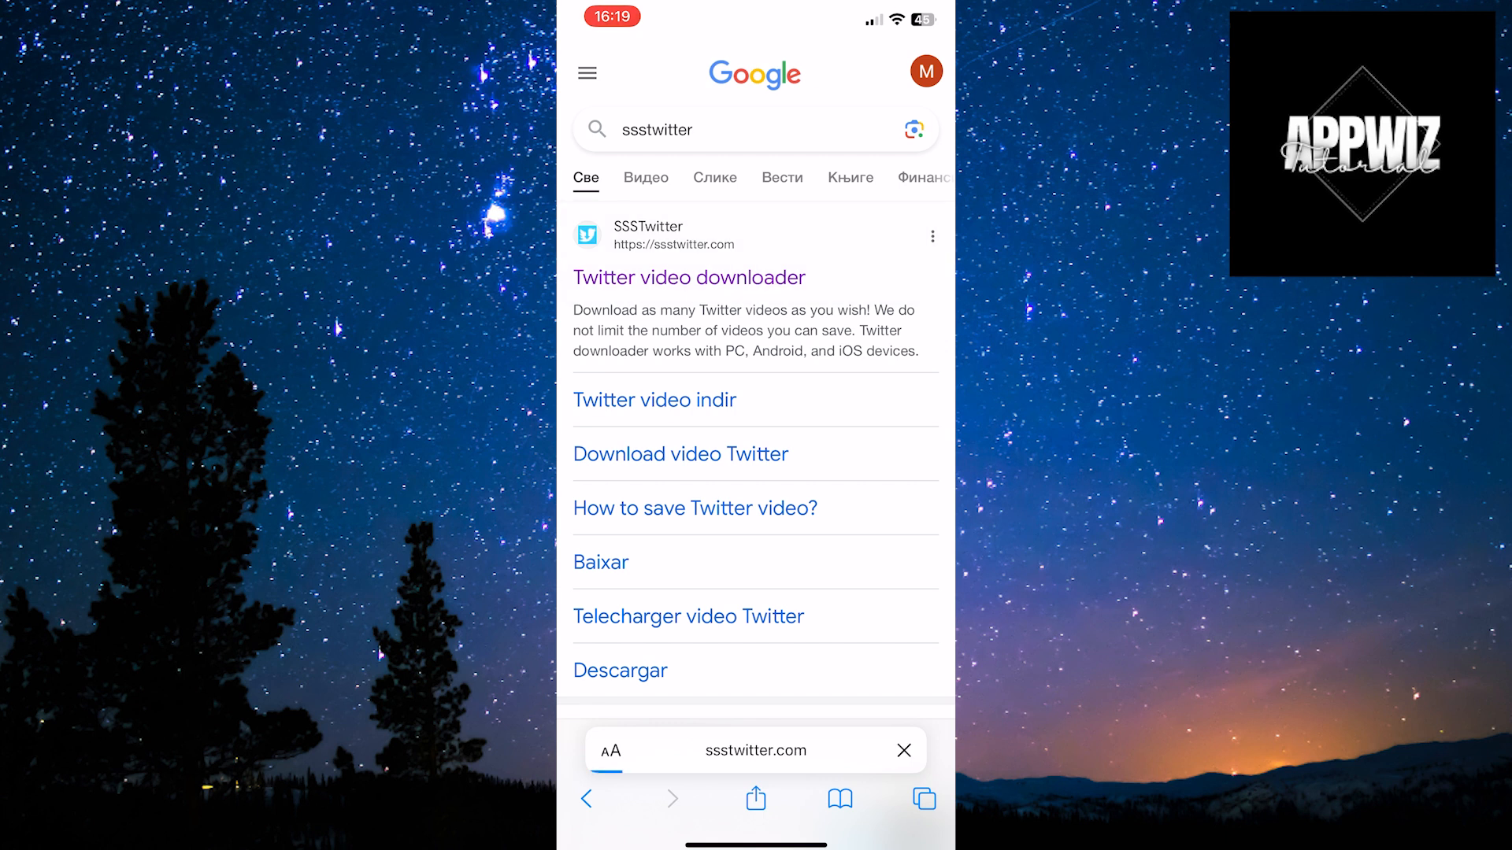
{"action": "left_click", "coordinate": [690, 277]}
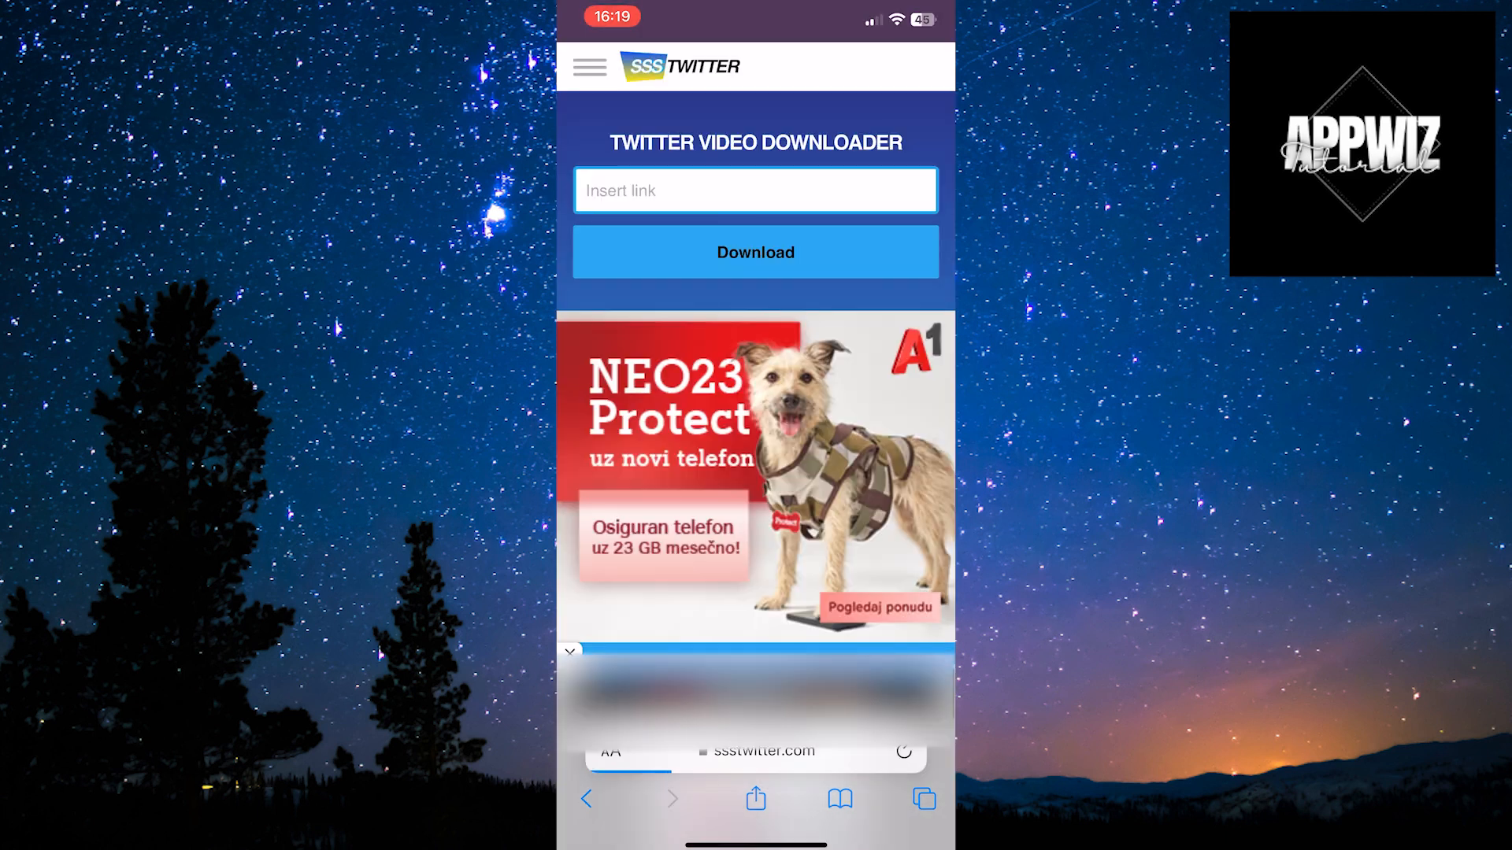
- Paste the Tennis TV post link into SSSTwitter's Insert link field and submit it
{"action": "left_click", "coordinate": [755, 190]}
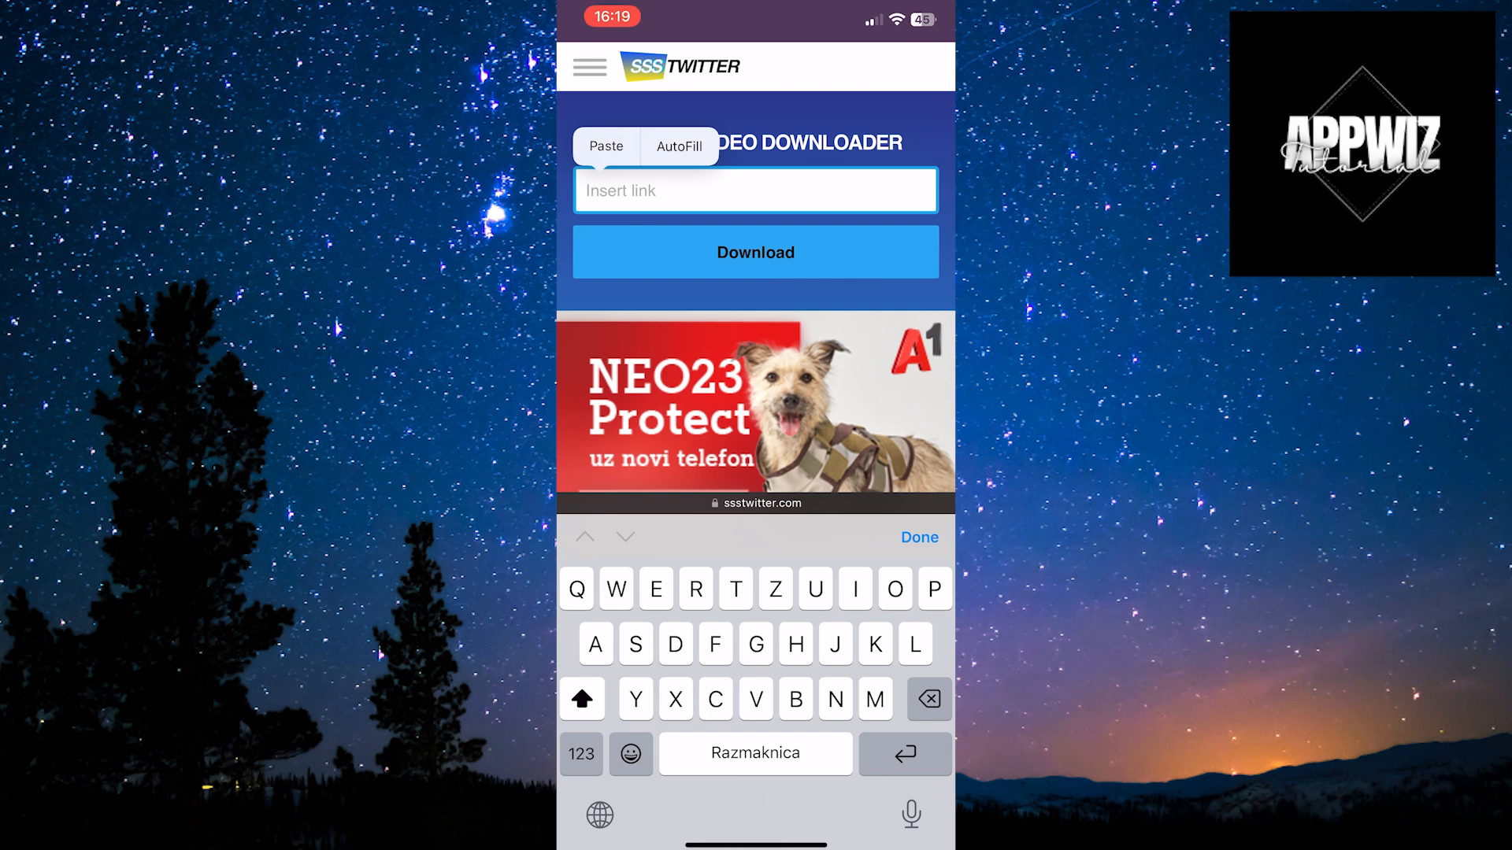
{"action": "left_click", "coordinate": [606, 146]}
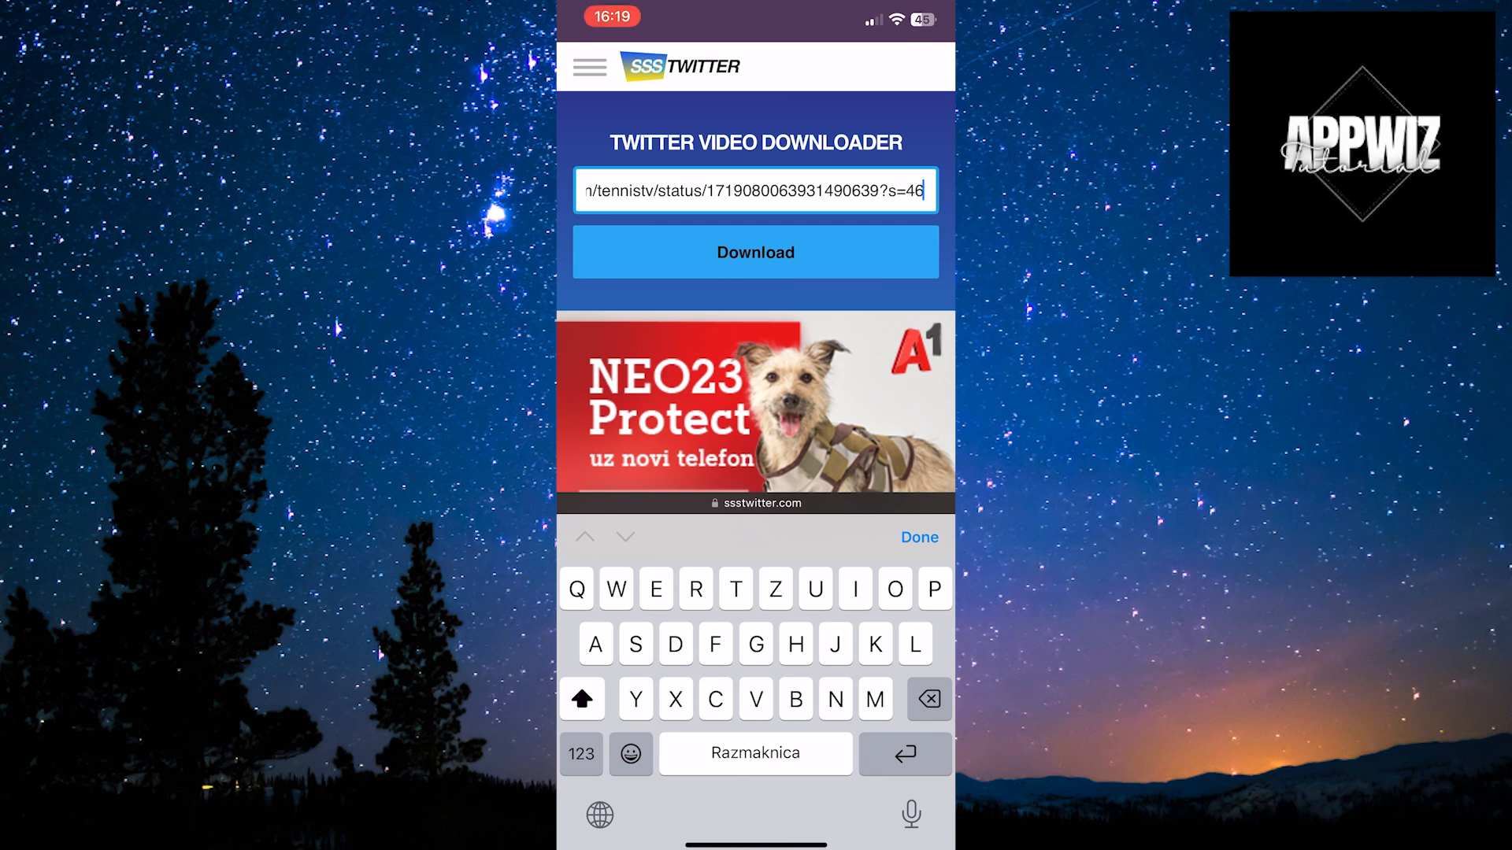
{"action": "left_click", "coordinate": [755, 252]}
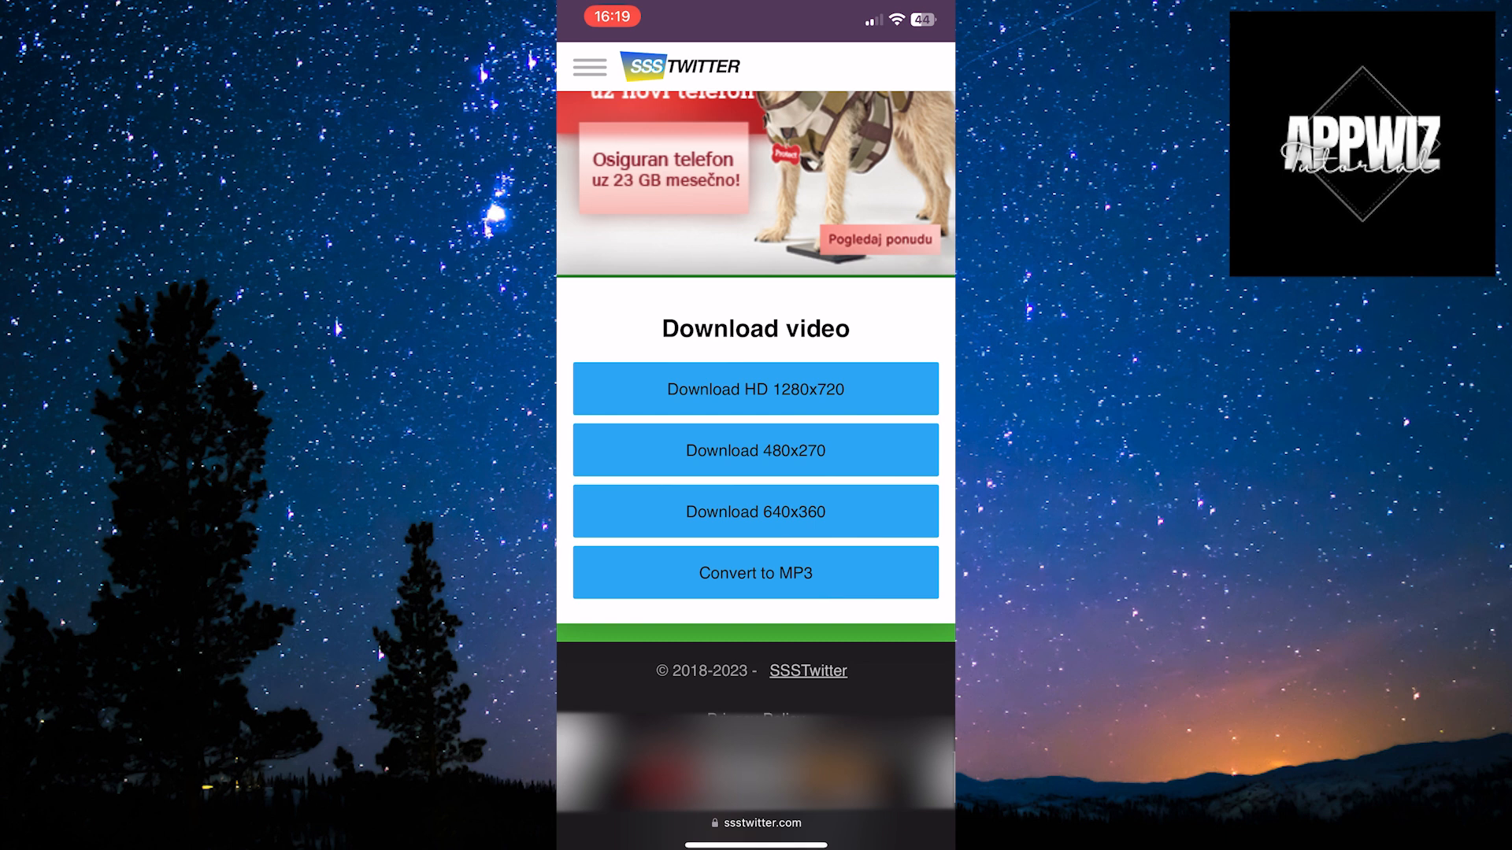
- Choose the 640x360 quality and request the MP4 download
{"action": "left_click", "coordinate": [755, 511]}
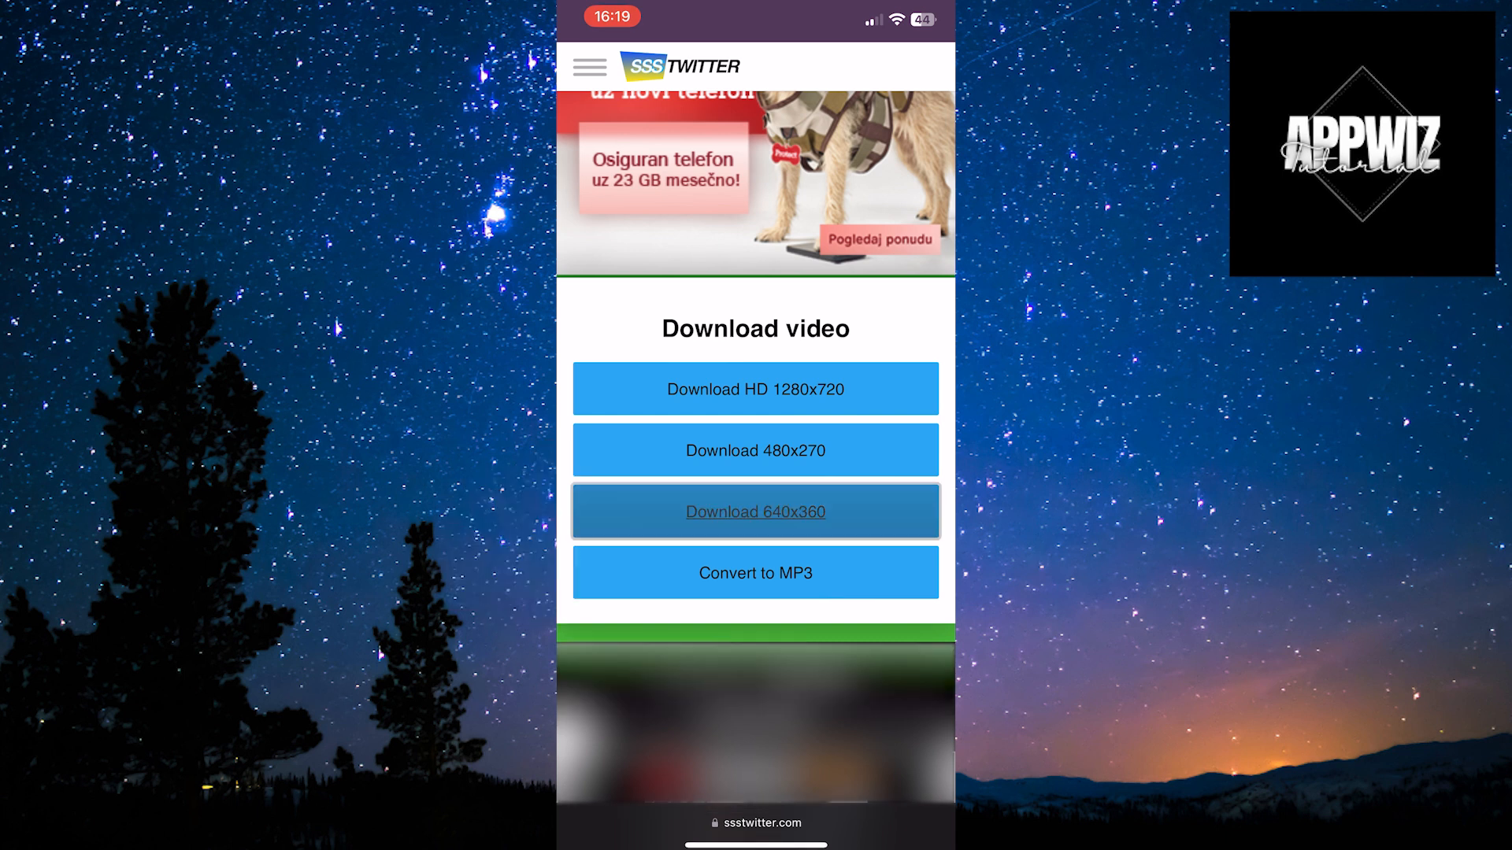
{"action": "left_click", "coordinate": [755, 390]}
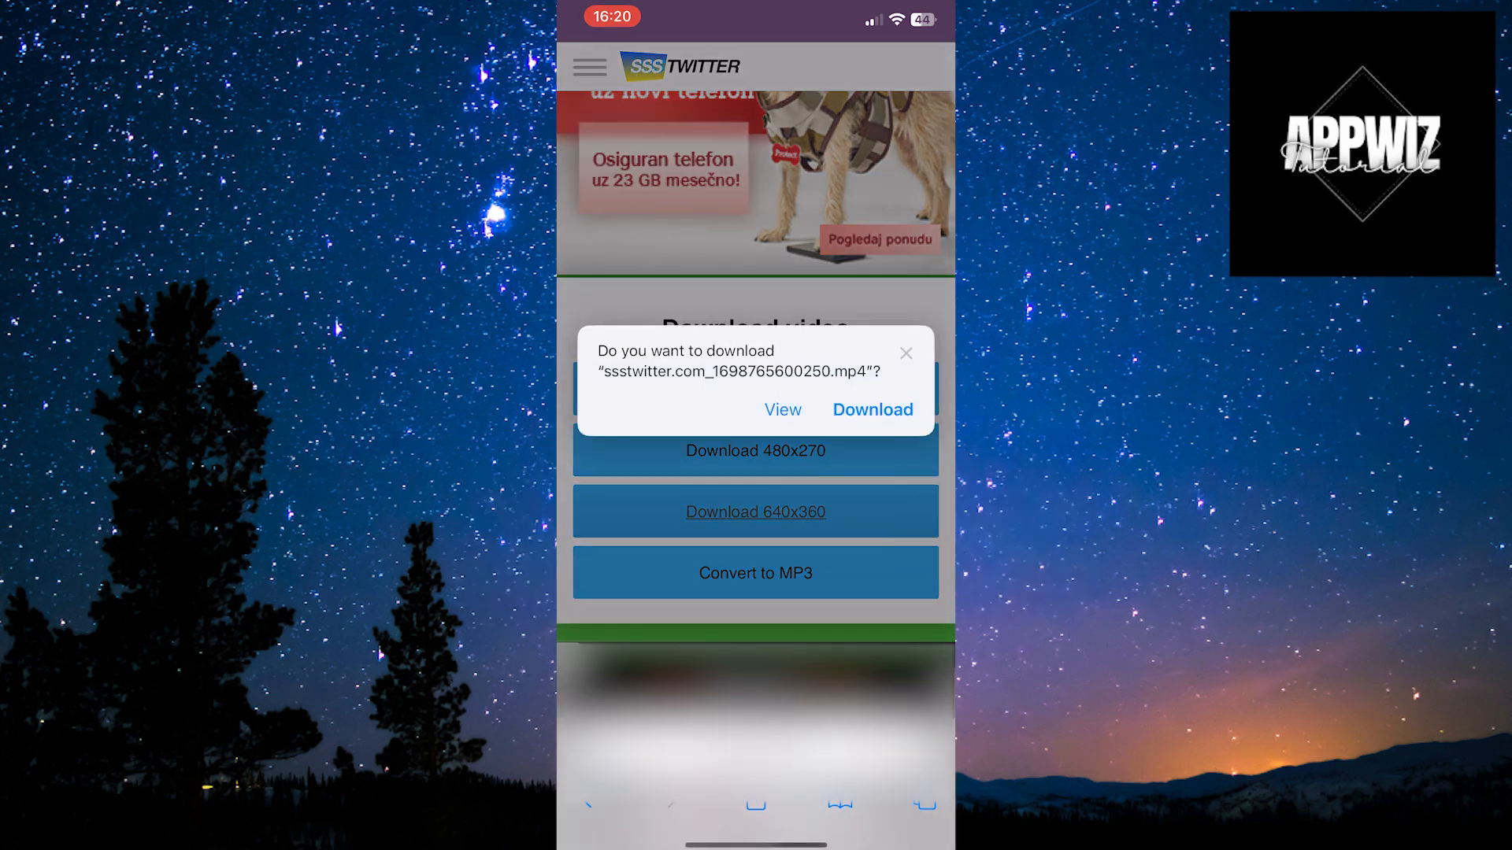